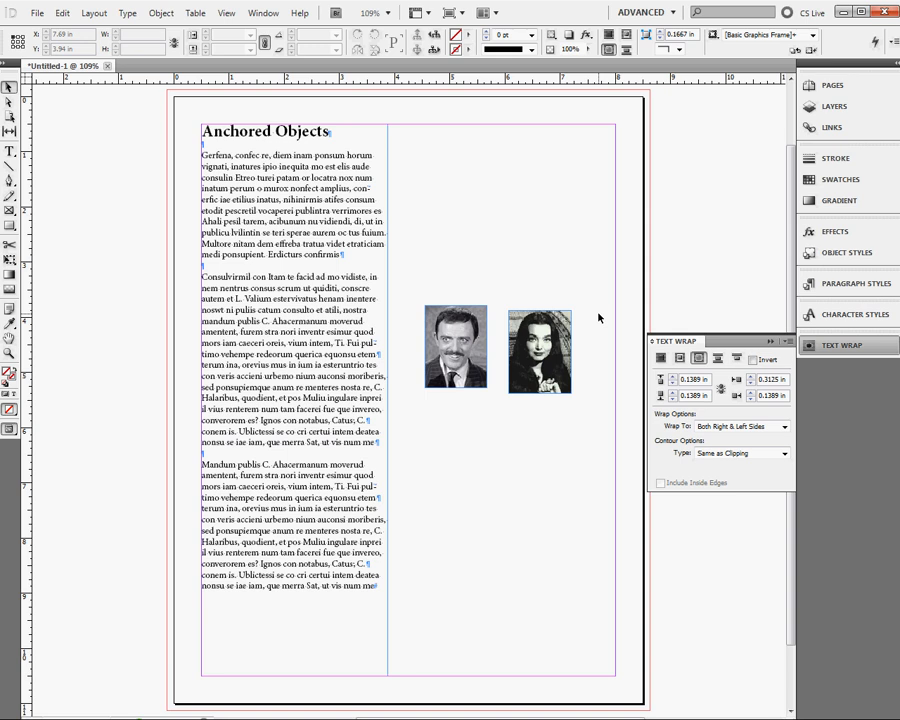
pyautogui.moveTo(606, 456)
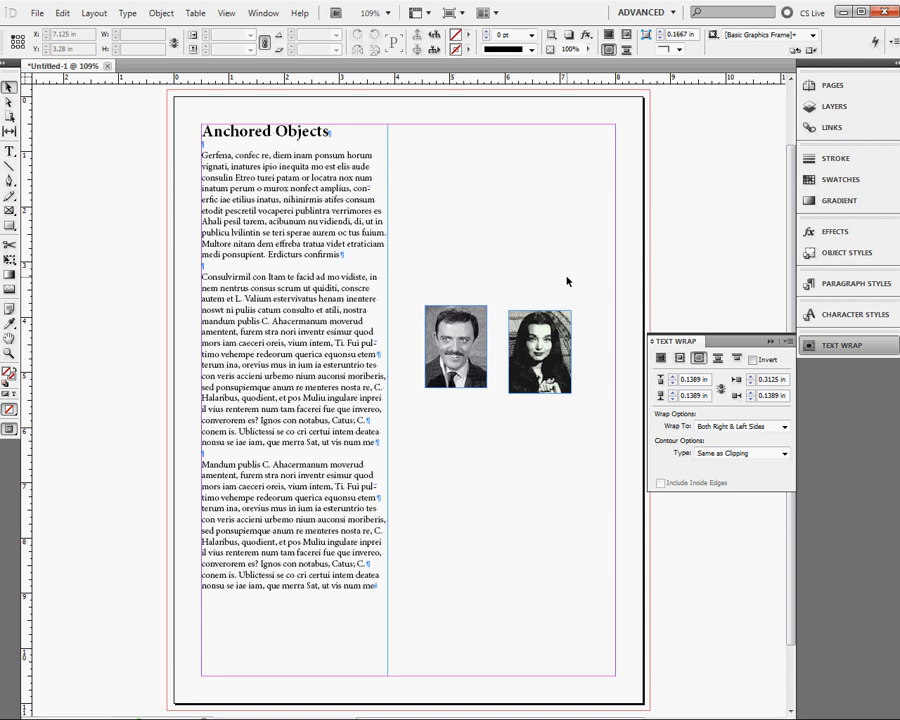
pyautogui.moveTo(460, 462)
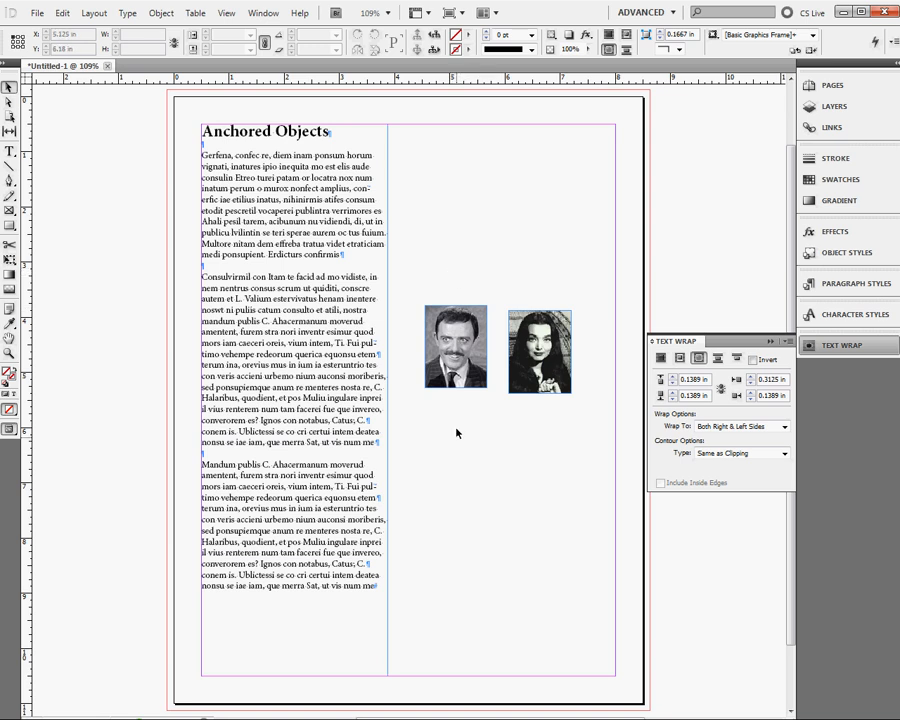
# Select the Gomez photo so it can be cut and anchored into the second paragraph.
pyautogui.click(454, 348)
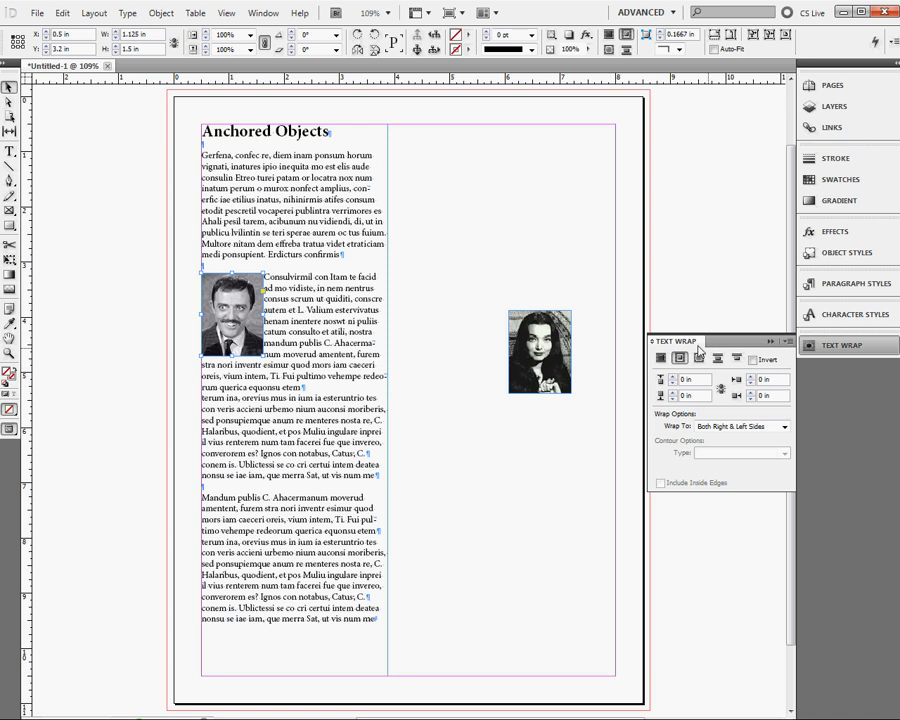
pyautogui.moveTo(748, 404)
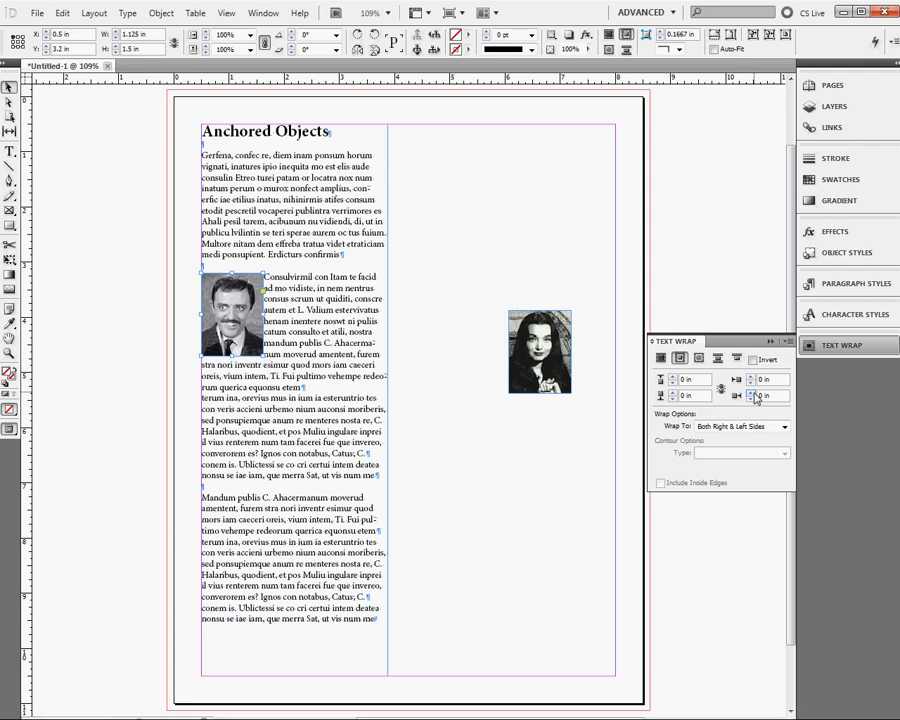
# Select the Morticia photo so it can be copied into the first paragraph as an anchored graphic.
pyautogui.click(740, 394)
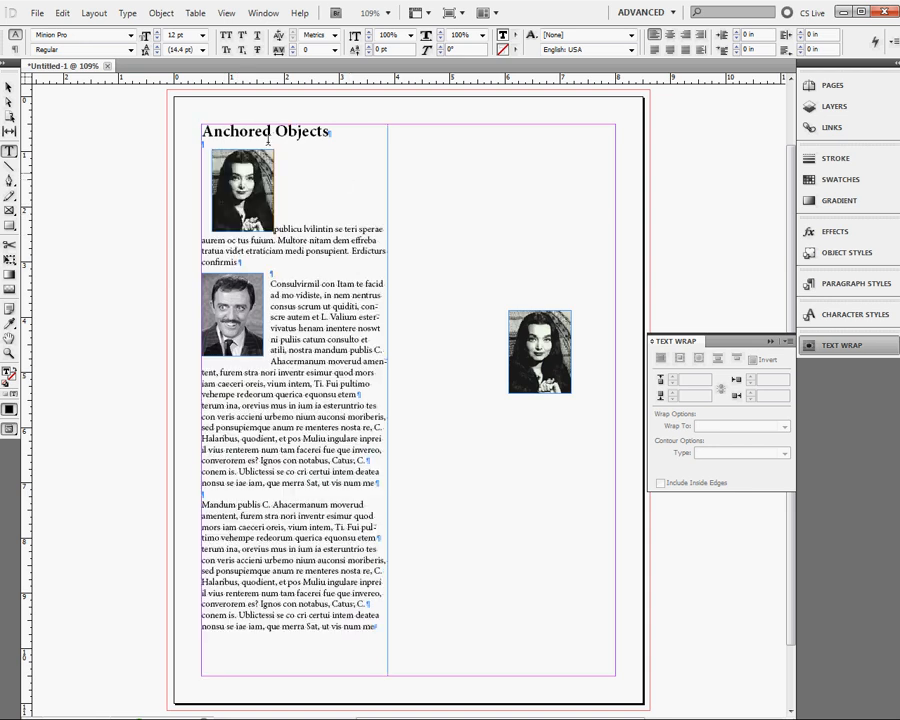
# Undo the Morticia paste and add a Gomez copy to the right column via the menu bar.
pyautogui.click(44, 12)
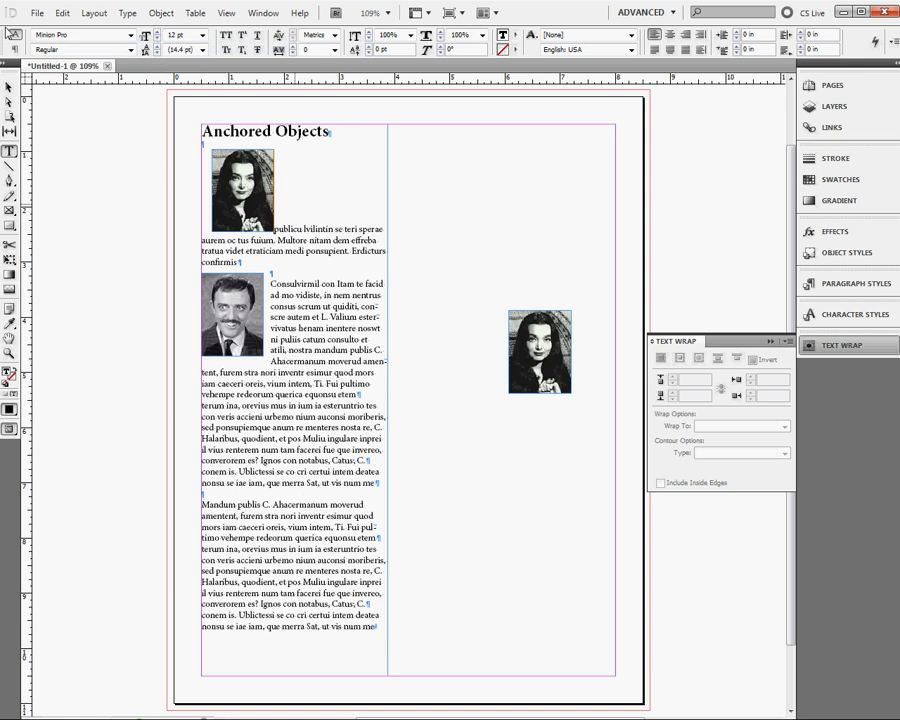
pyautogui.click(64, 12)
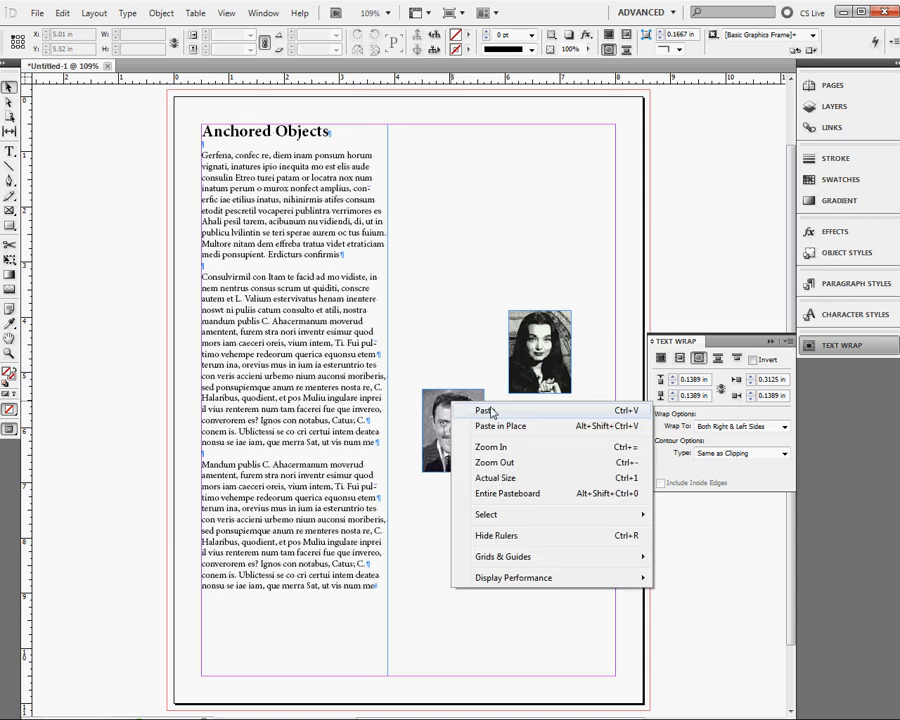
pyautogui.moveTo(492, 448)
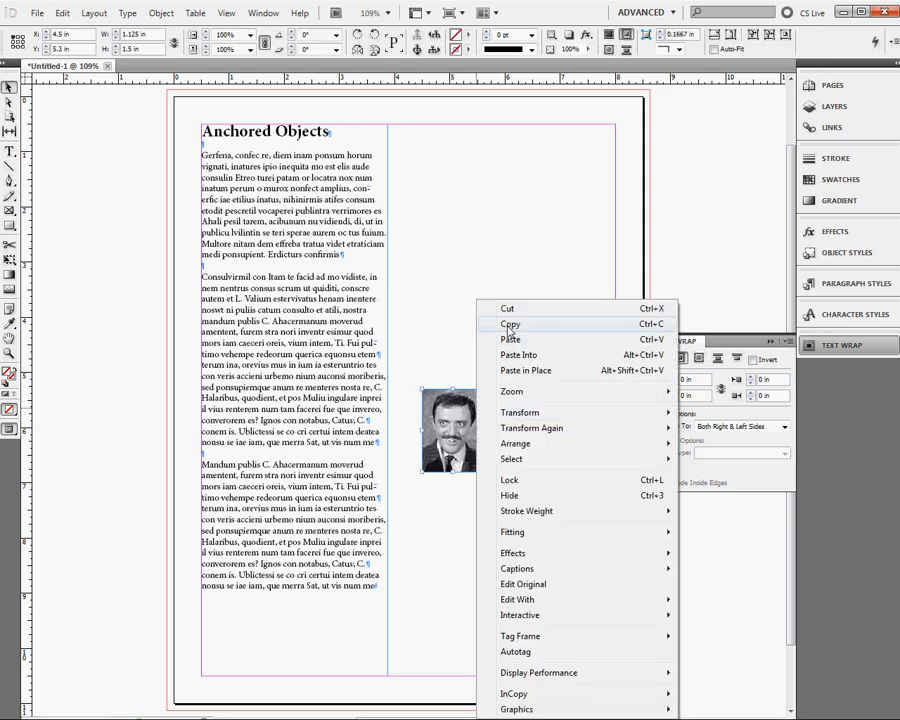
# Copy the Gomez photo for pasting inline at the start of the second paragraph.
pyautogui.click(510, 324)
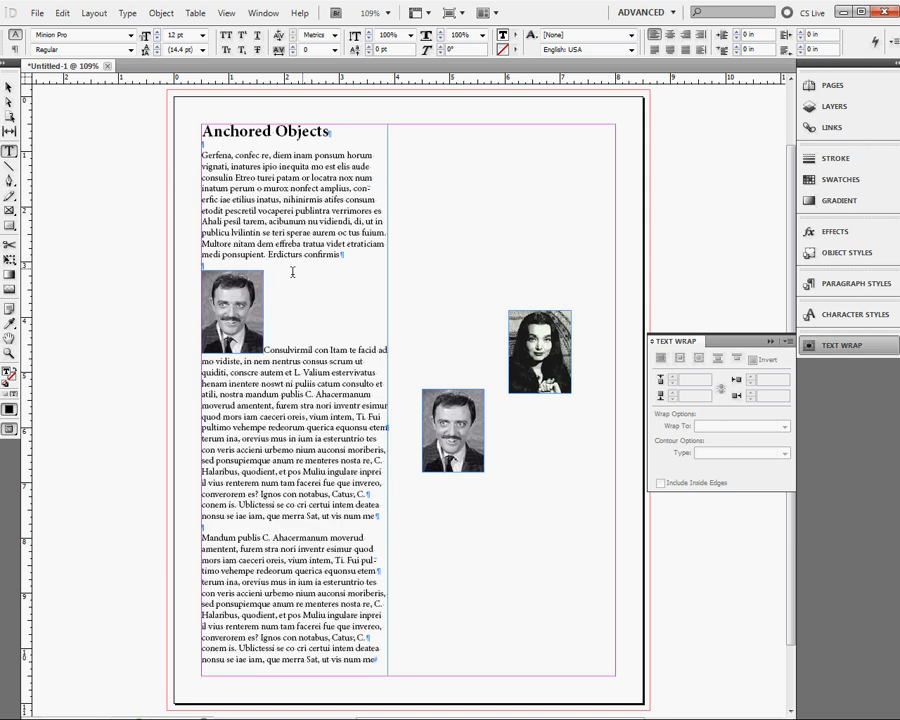
pyautogui.moveTo(12, 90)
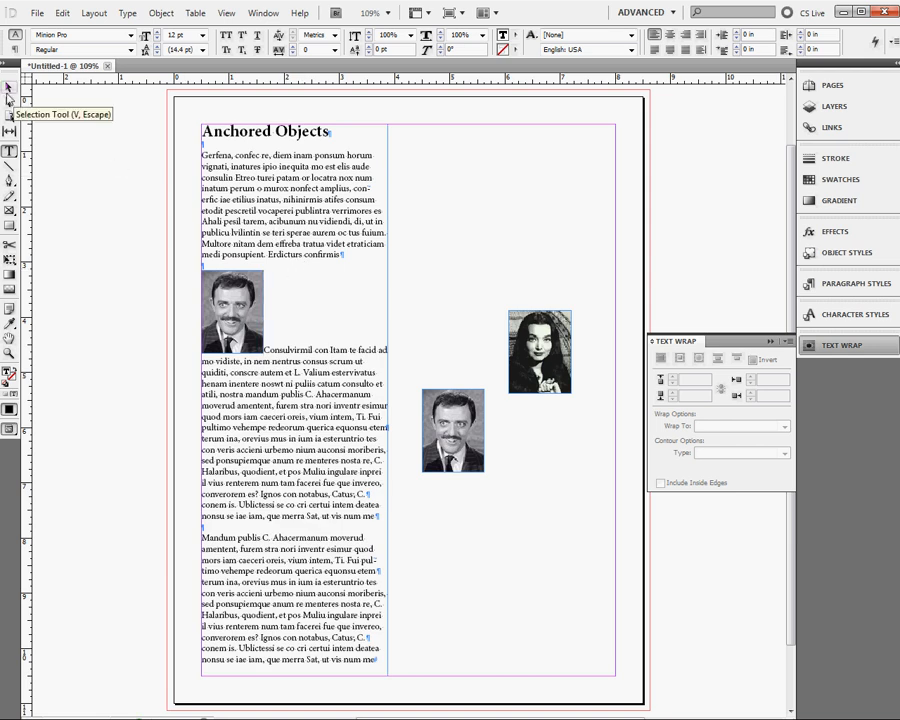
# Return to the Selection Tool to pick the inline Gomez photo for Wrap Around Bounding Box.
pyautogui.click(250, 330)
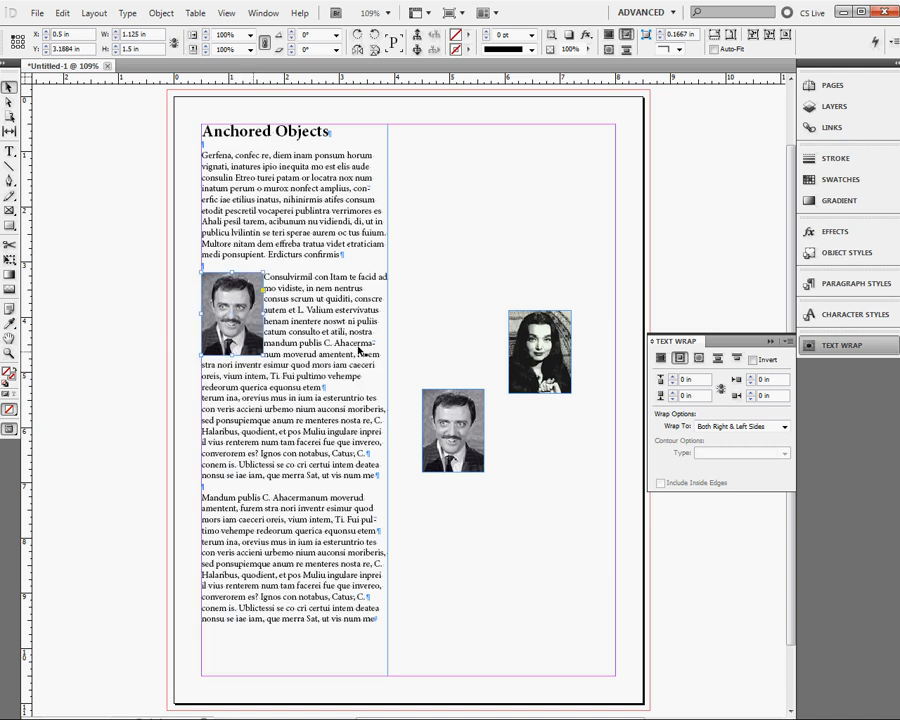
pyautogui.moveTo(760, 378)
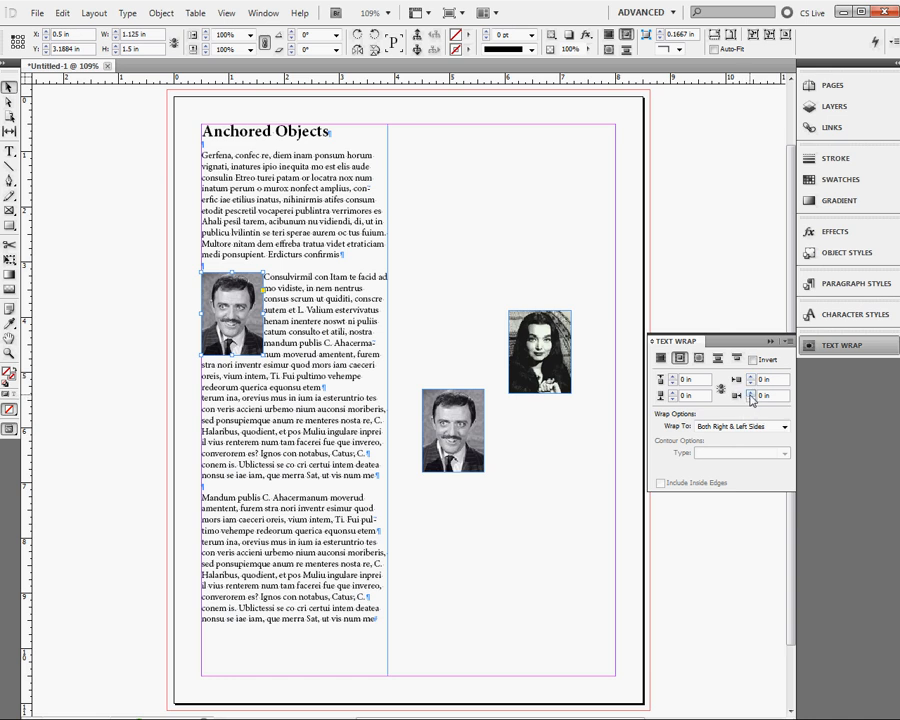
pyautogui.moveTo(744, 396)
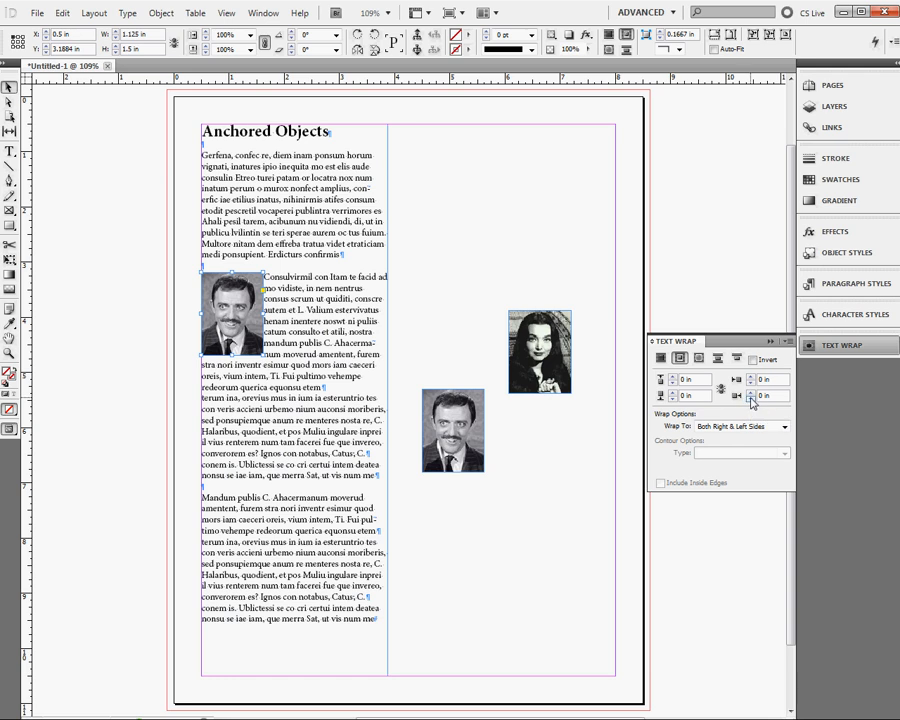
# Select the Morticia photo in the right column to move it up toward the column gap.
pyautogui.click(756, 394)
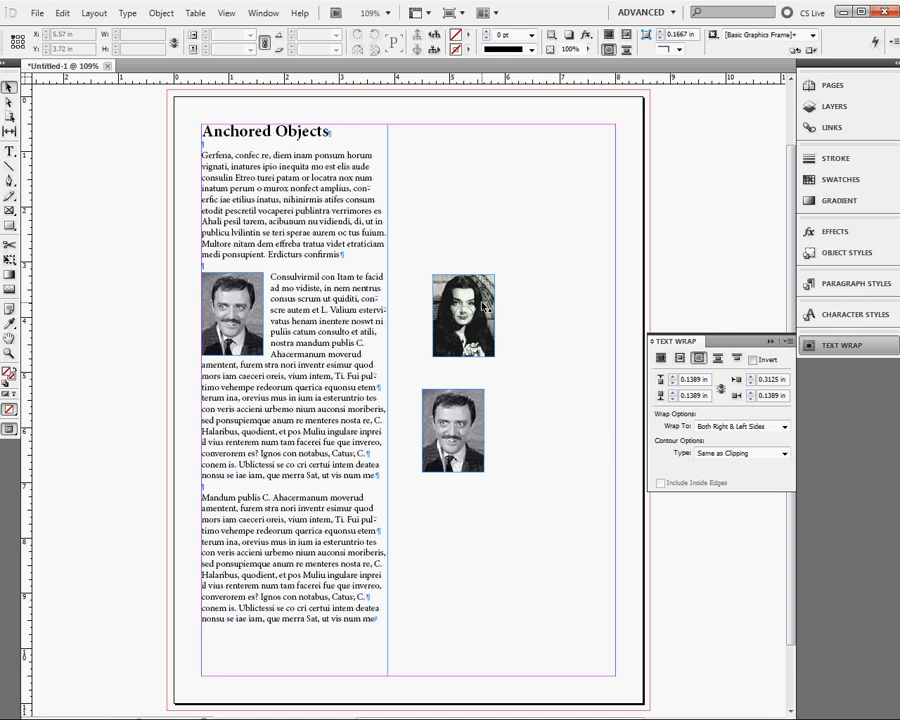
# Show the page context menu with Paste and Paste in Place on an empty area.
pyautogui.rightClick(482, 310)
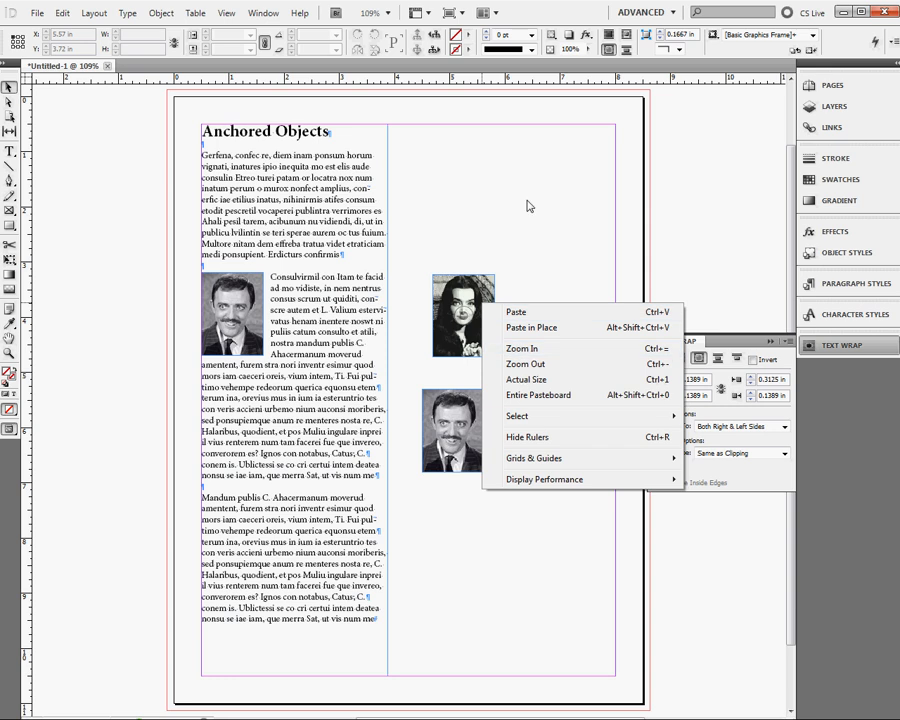
pyautogui.rightClick(464, 316)
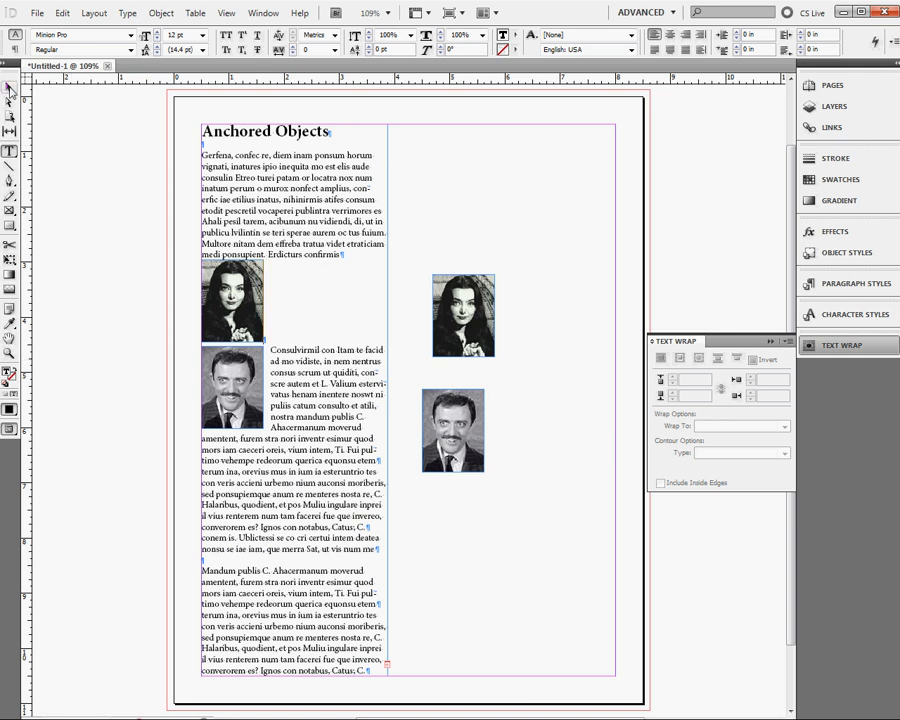
# Select the pasted Morticia photo in the left column before setting its text wrap.
pyautogui.click(232, 300)
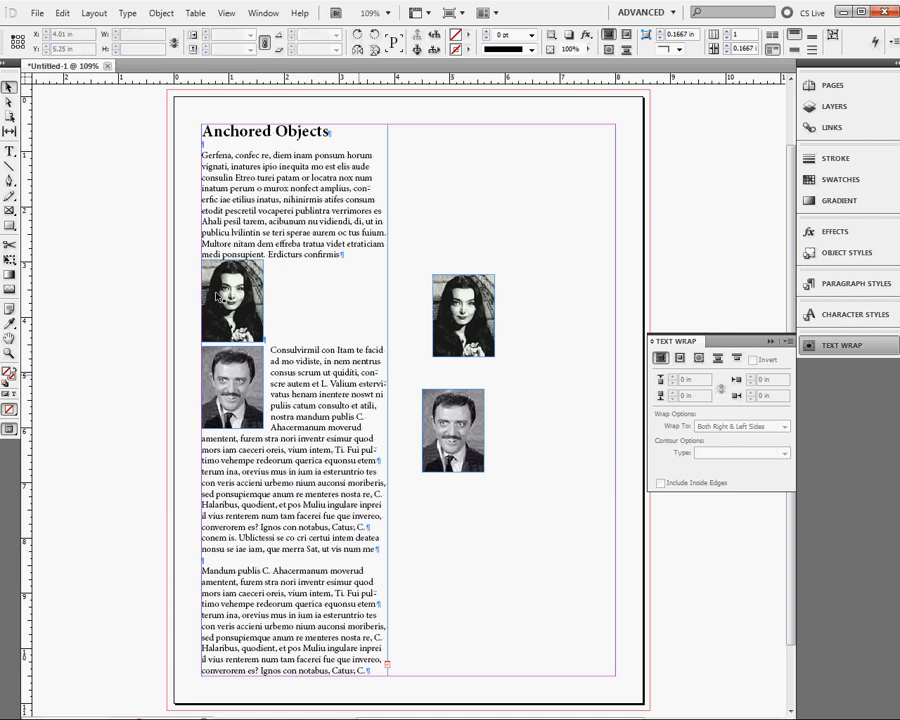
# Set the anchored Morticia photo's Anchored Object position to Custom instead of Inline.
pyautogui.click(232, 300)
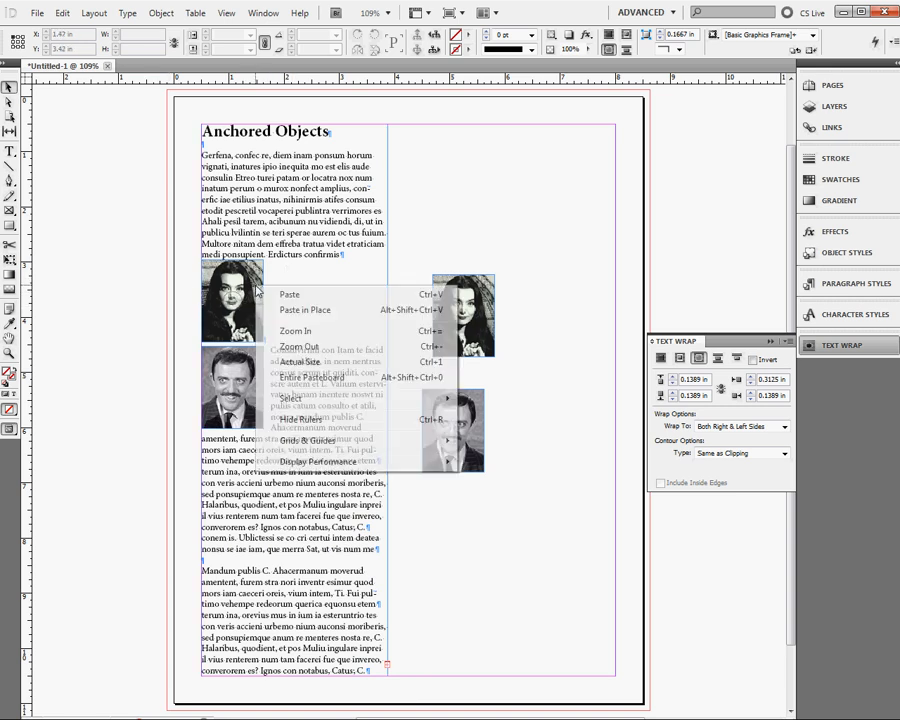
pyautogui.rightClick(224, 300)
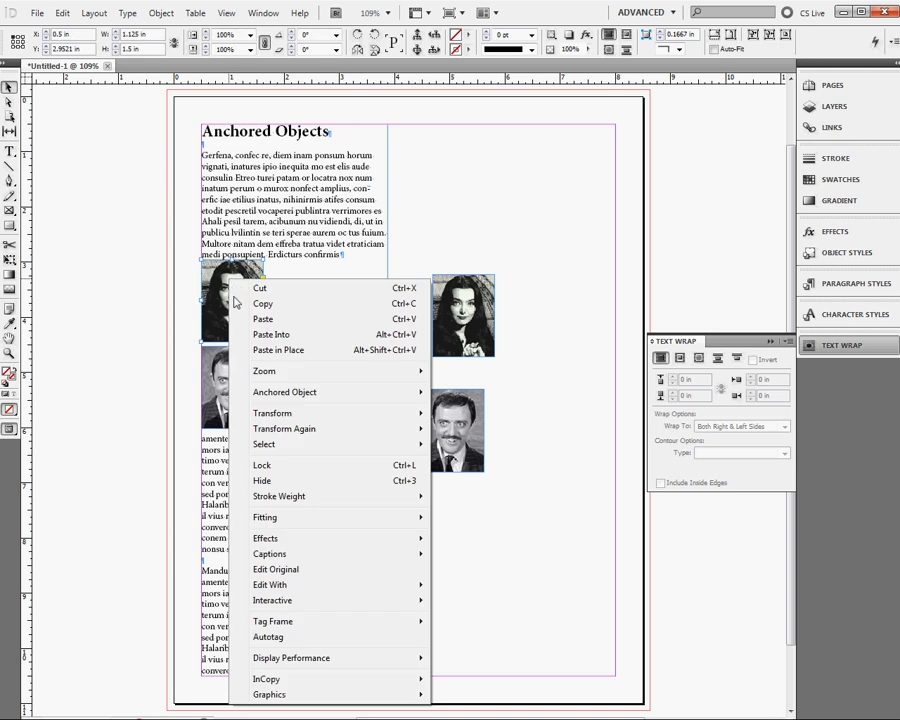
pyautogui.moveTo(284, 392)
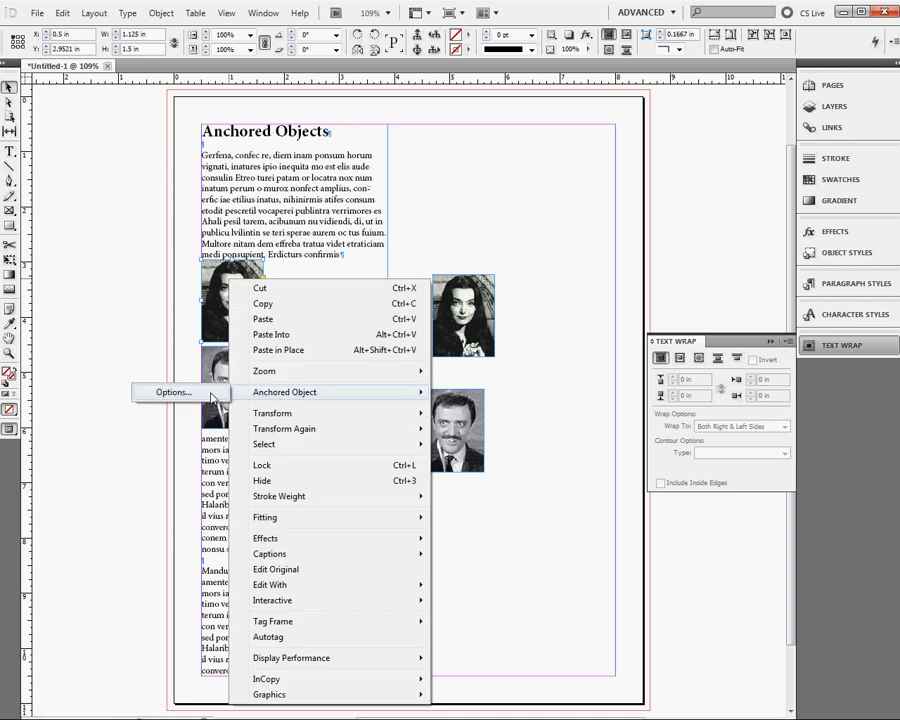
pyautogui.click(172, 392)
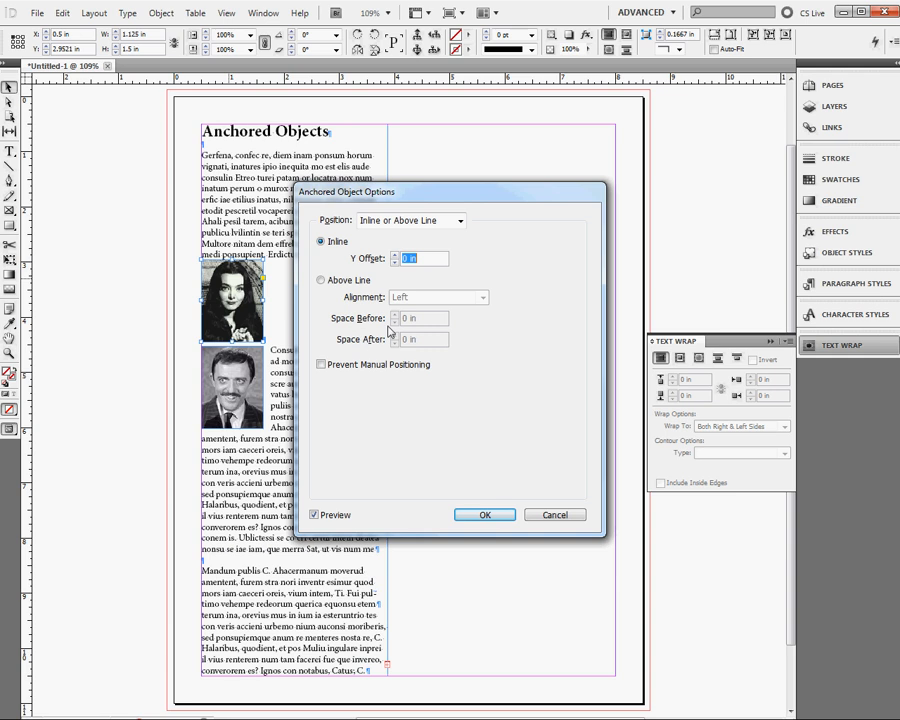
pyautogui.moveTo(432, 248)
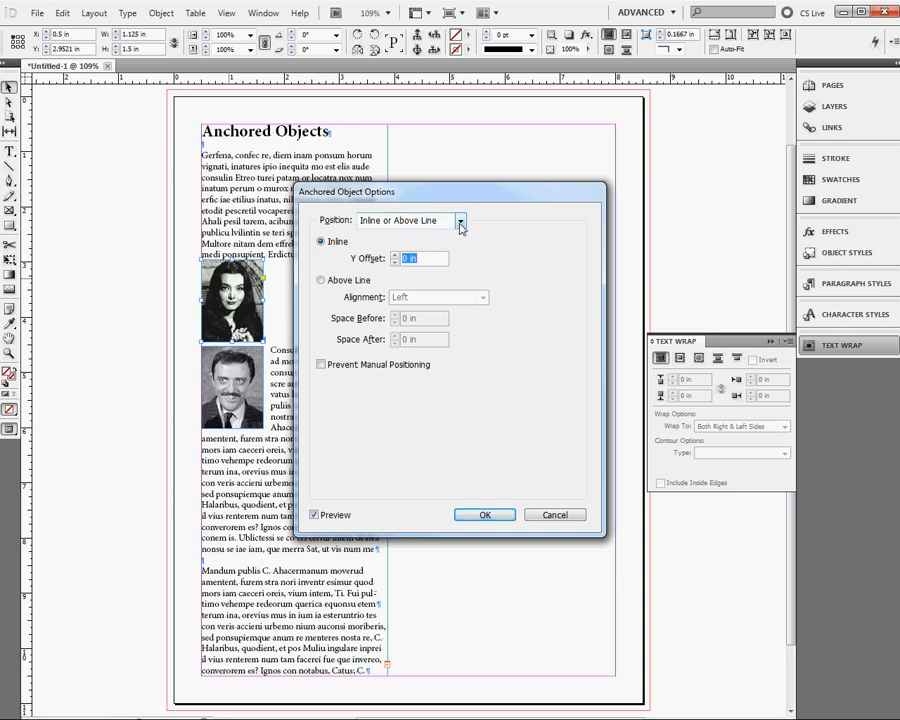
pyautogui.click(460, 220)
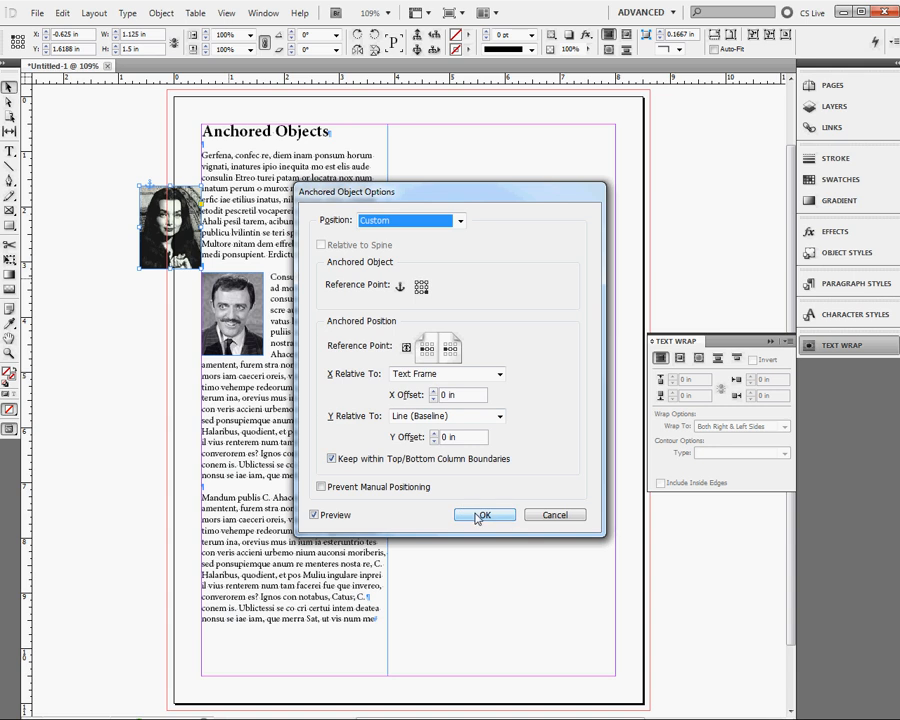
# Confirm the custom anchored position with OK so the photo can be dragged lower.
pyautogui.click(484, 514)
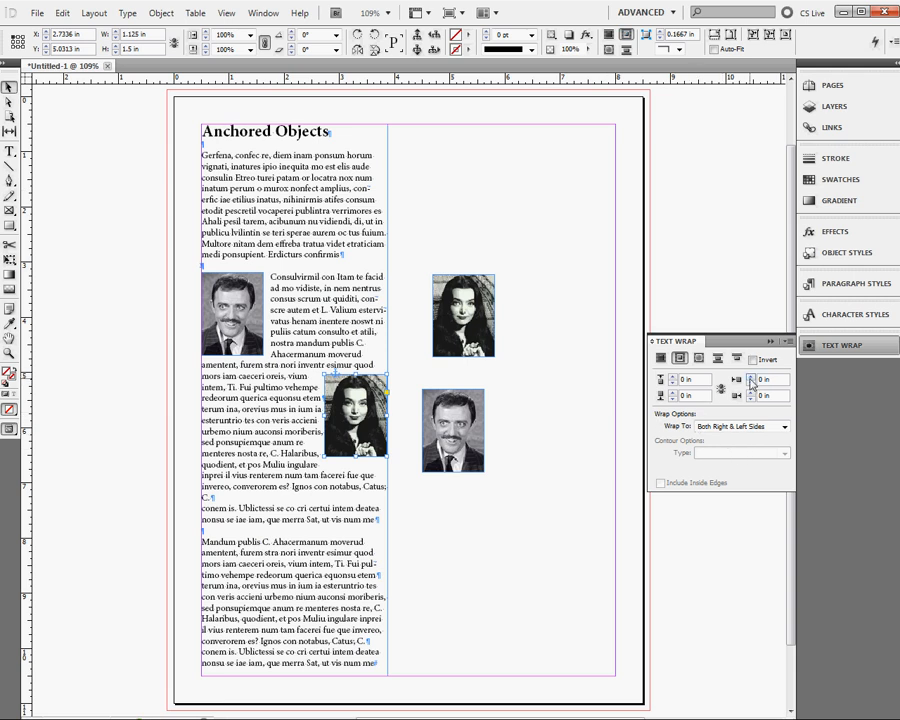
# Increase the Text Wrap offset so the left column keeps a small gap around the Morticia photo.
pyautogui.click(760, 374)
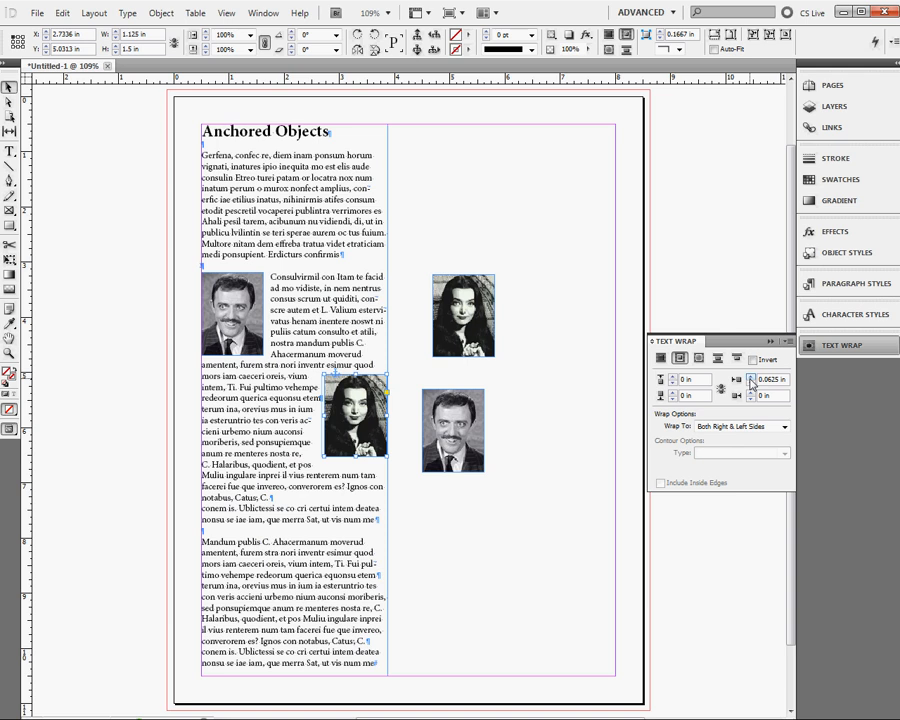
pyautogui.click(752, 376)
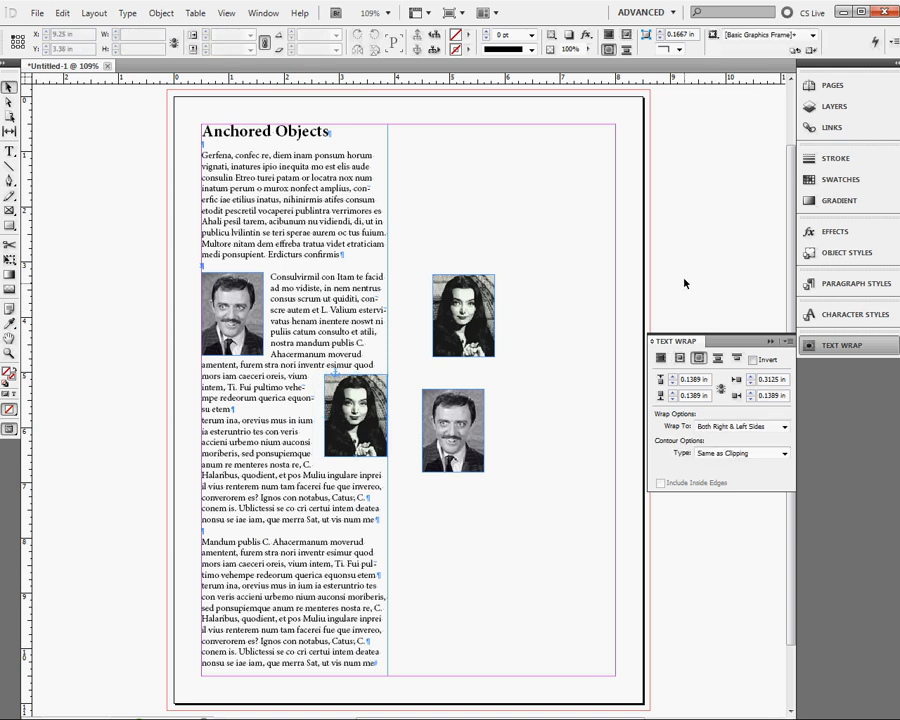
pyautogui.moveTo(600, 344)
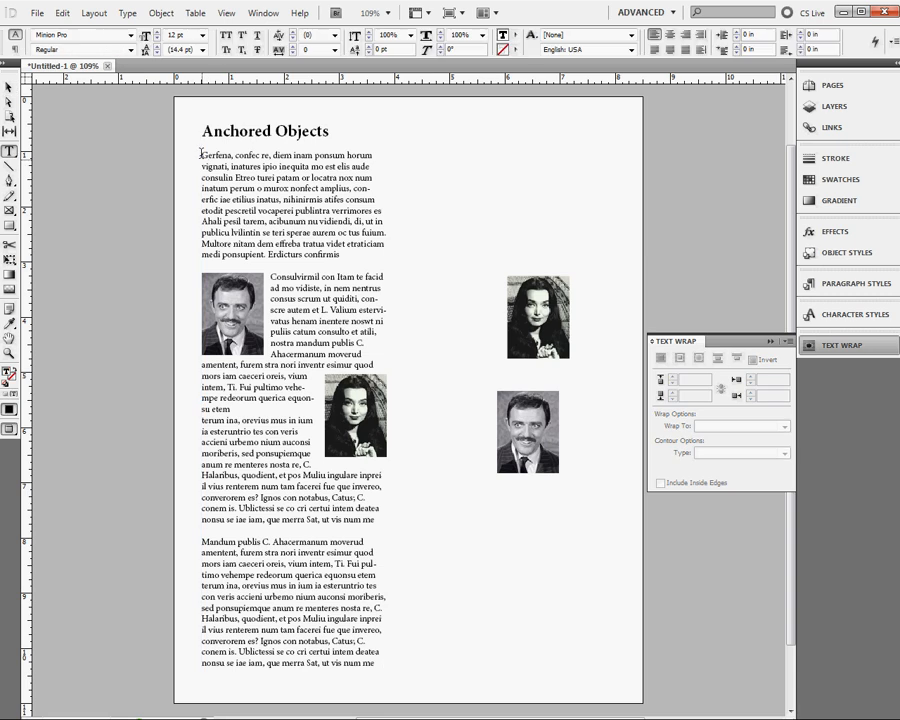
pyautogui.moveTo(200, 156); pyautogui.dragTo(384, 212)
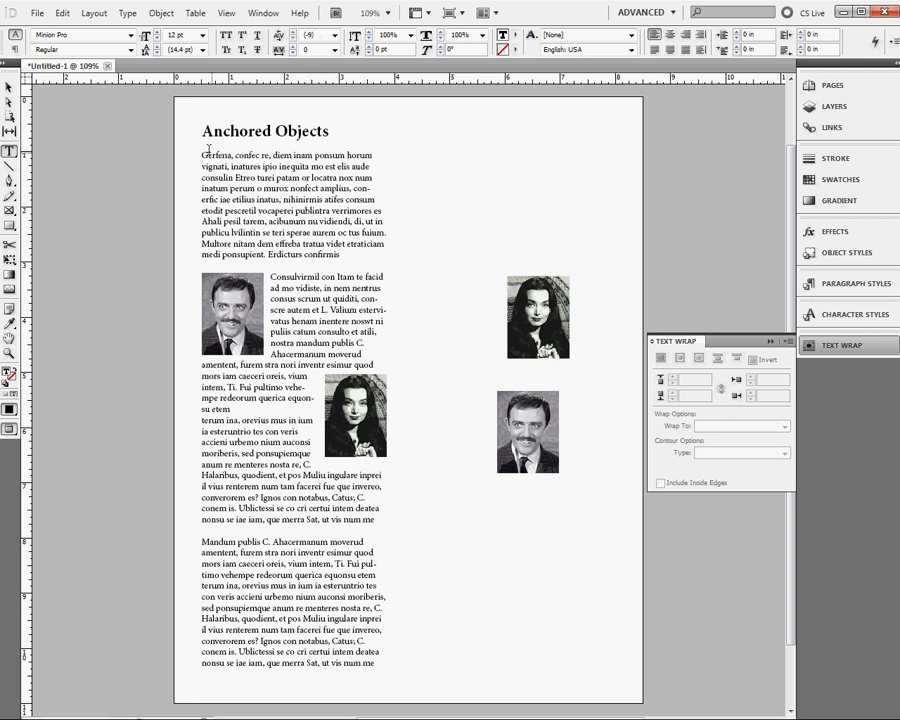
pyautogui.moveTo(202, 156); pyautogui.dragTo(376, 200)
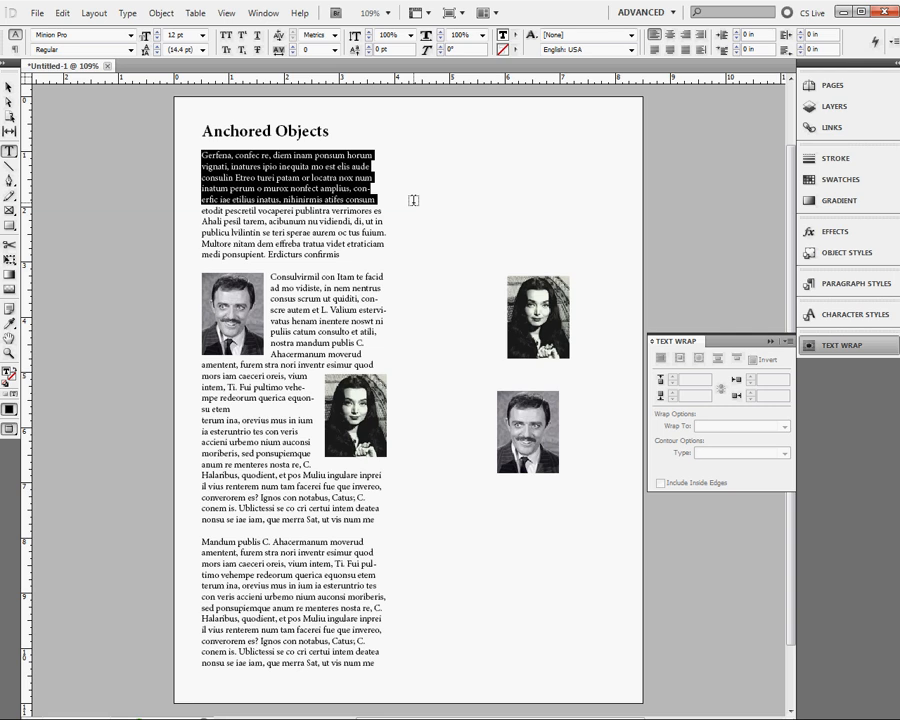
pyautogui.press('Delete')
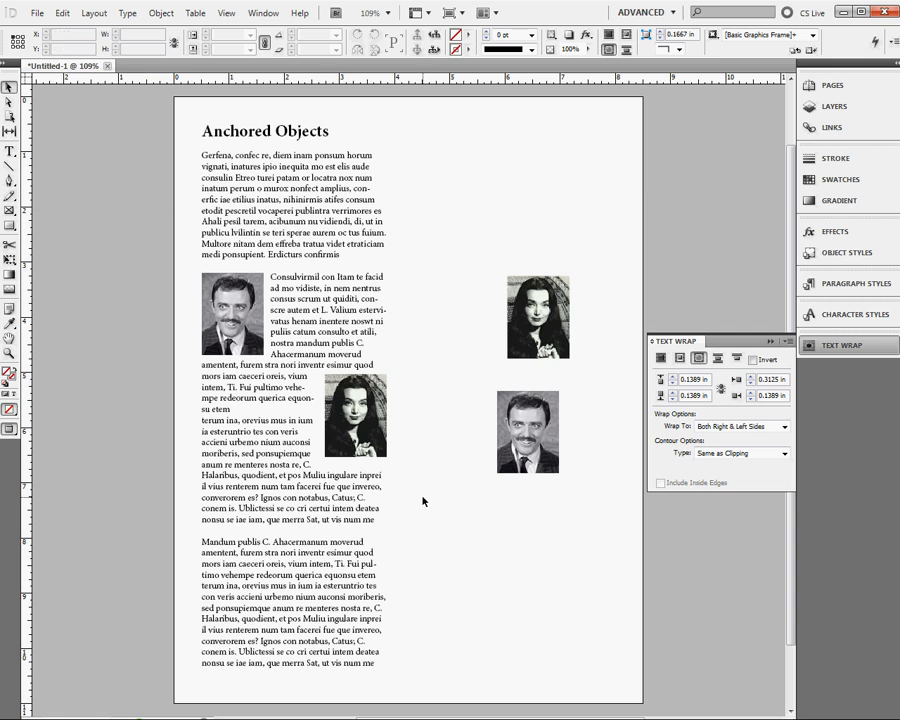
pyautogui.click(232, 316)
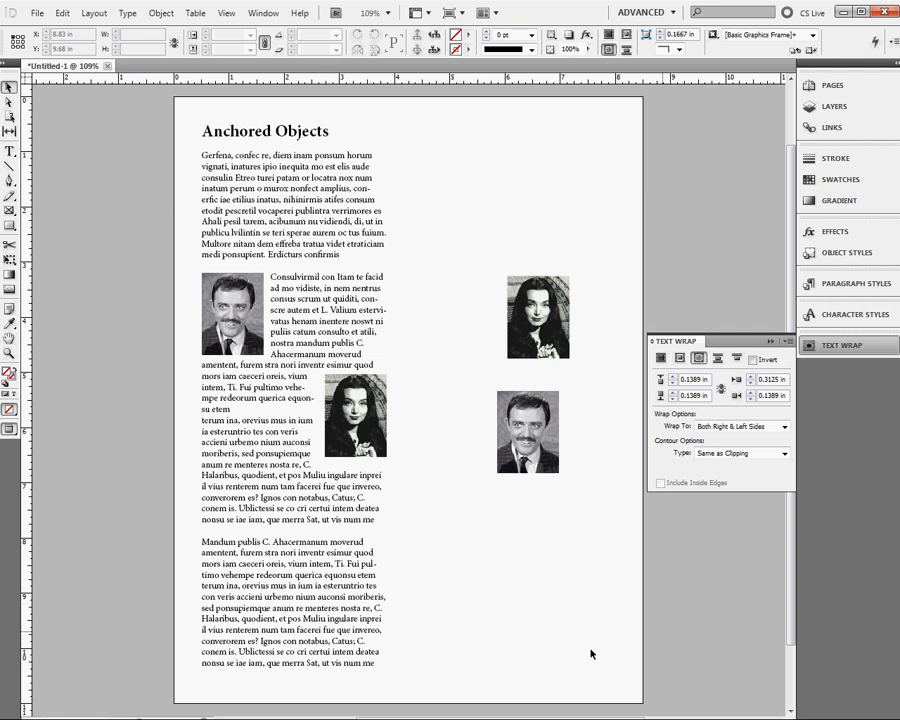
pyautogui.moveTo(576, 620)
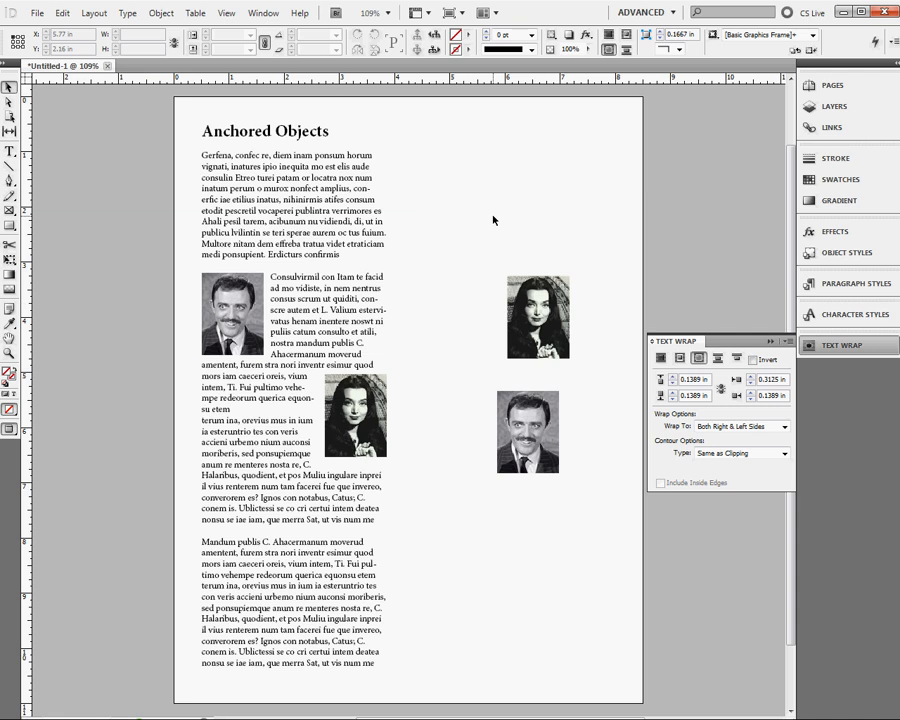
pyautogui.moveTo(516, 204)
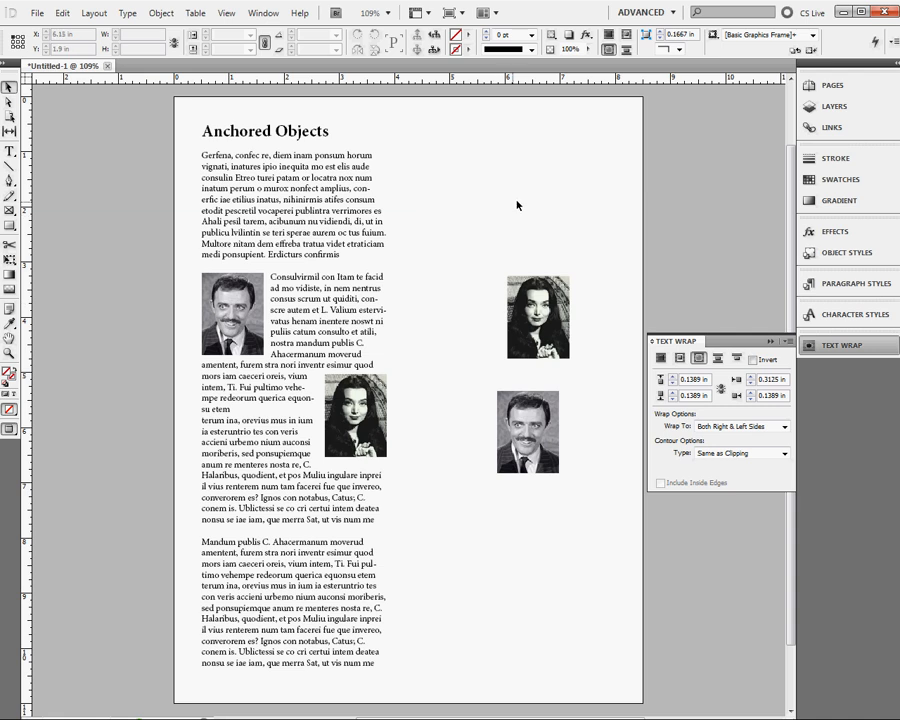